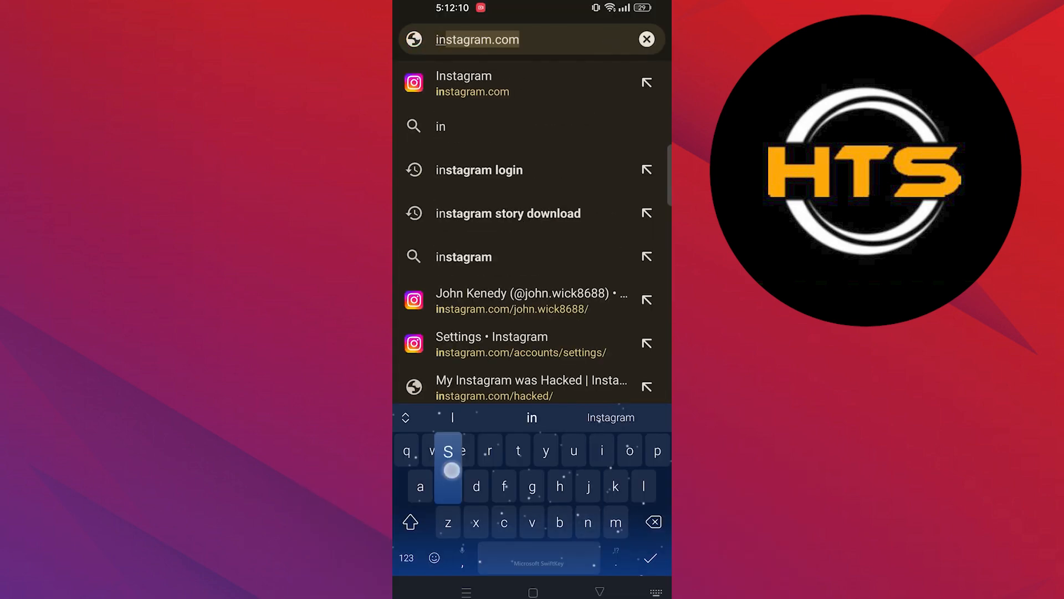
Load instagram.com so the logged-in home feed appears.
click(463, 83)
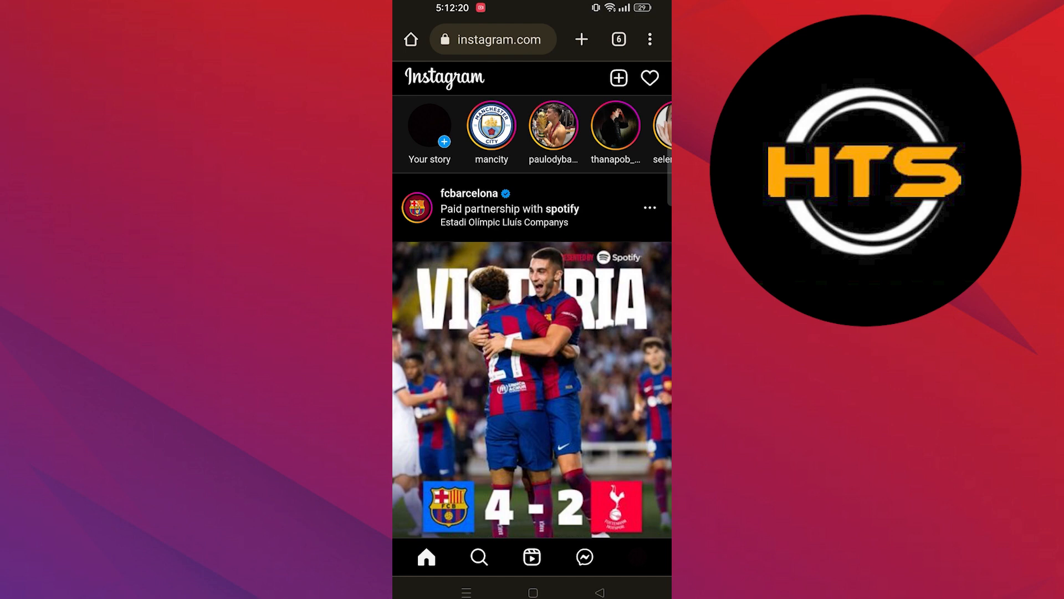
click(585, 557)
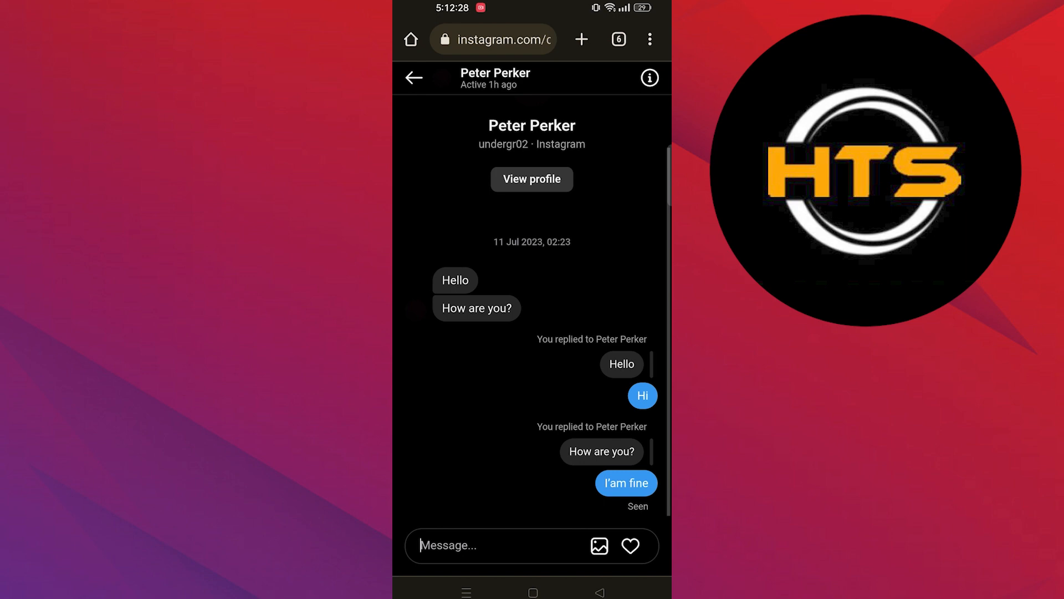
click(531, 179)
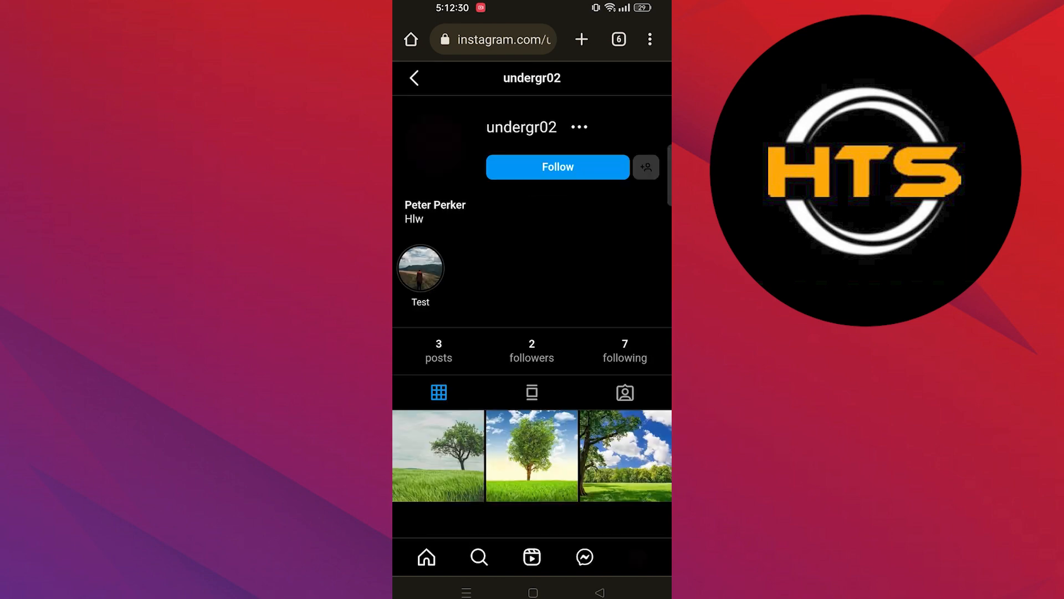
click(578, 127)
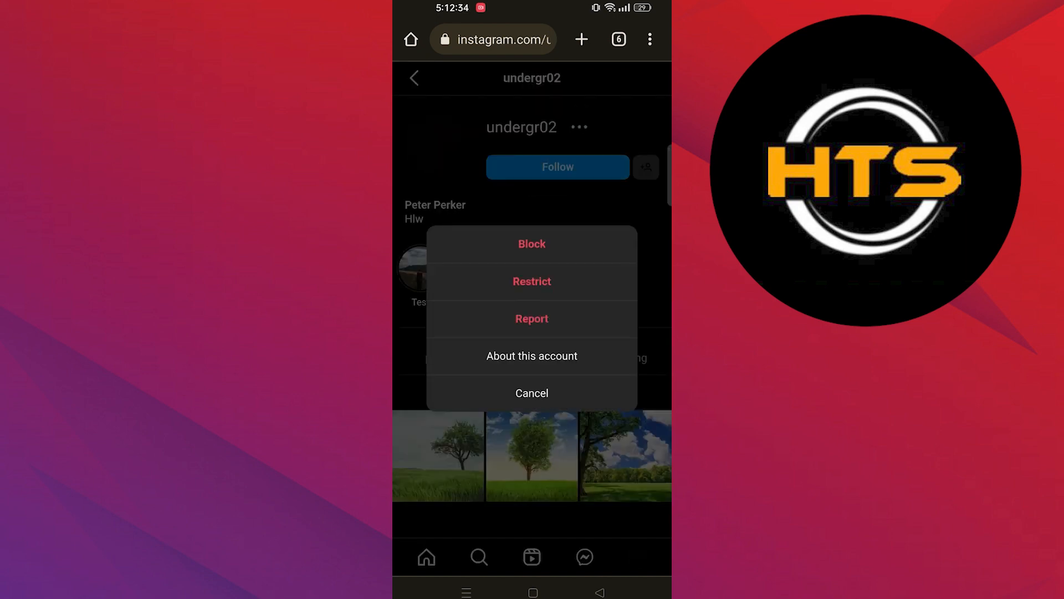
click(531, 244)
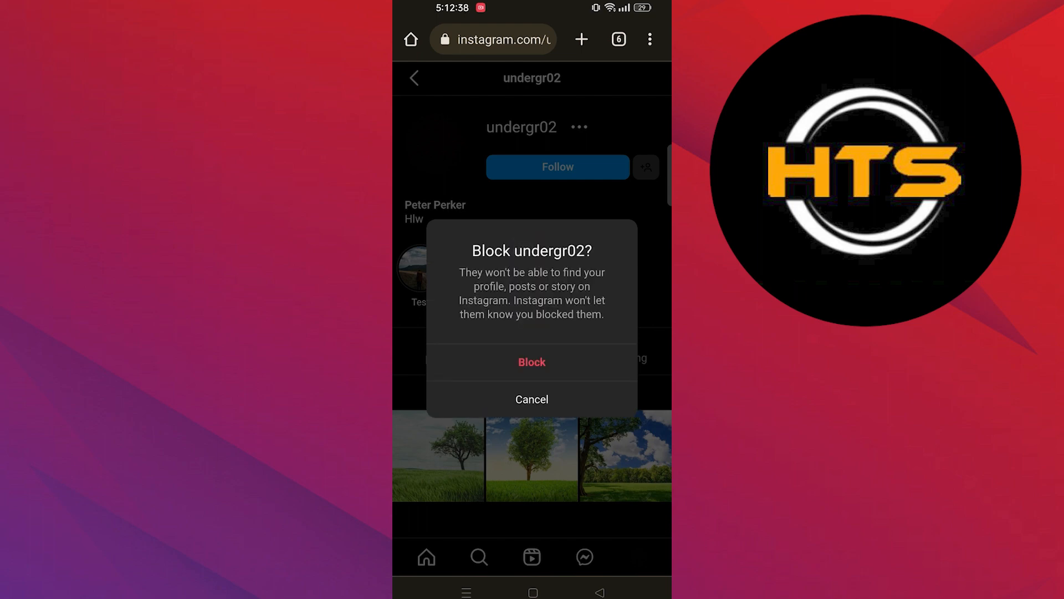
click(531, 362)
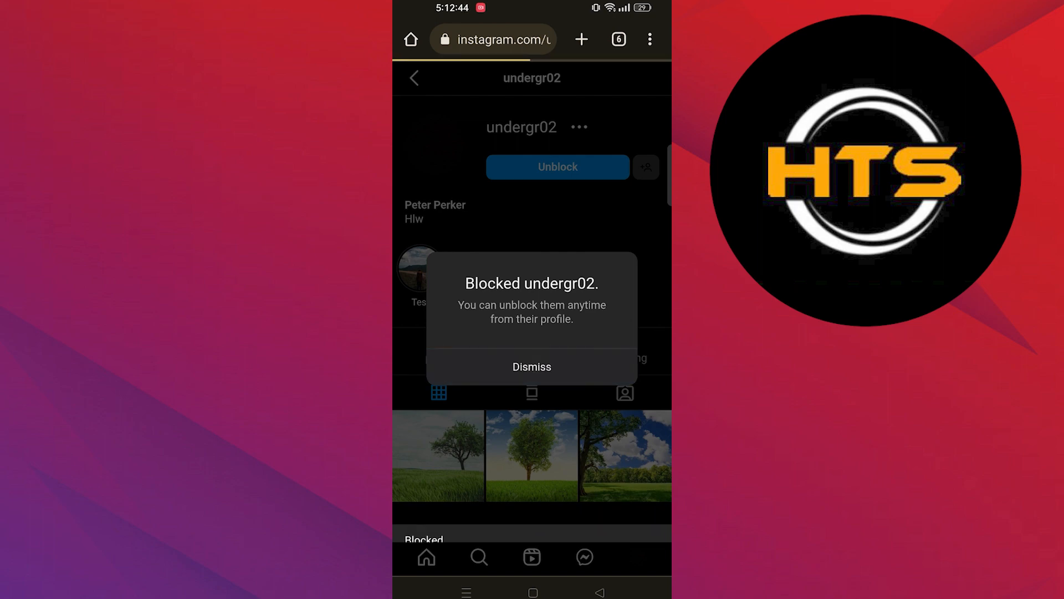
click(531, 367)
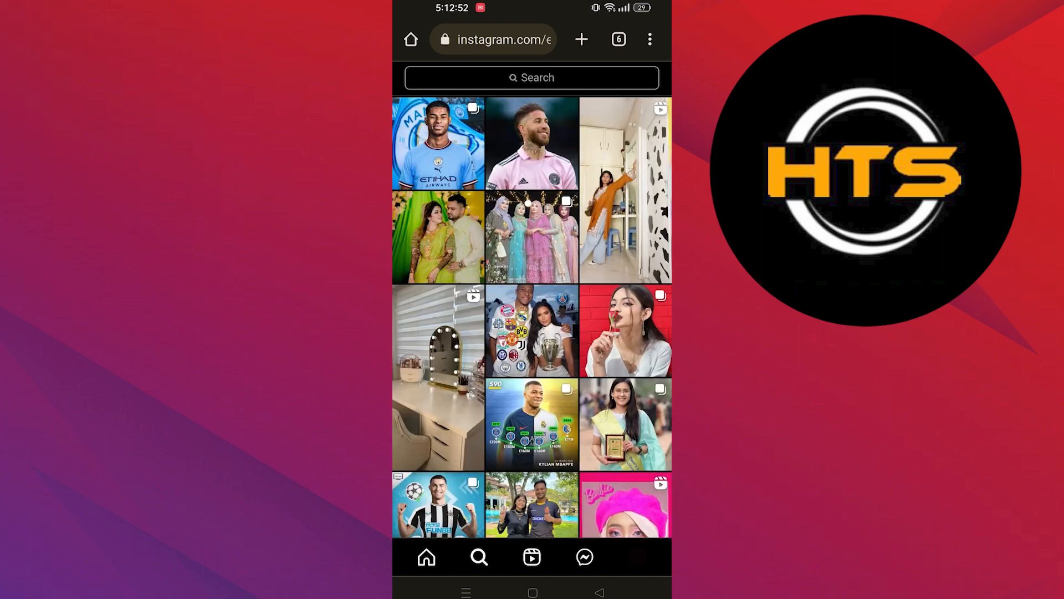
Search for undergr02 and reopen Peter Perker's blocked profile from the results.
click(531, 77)
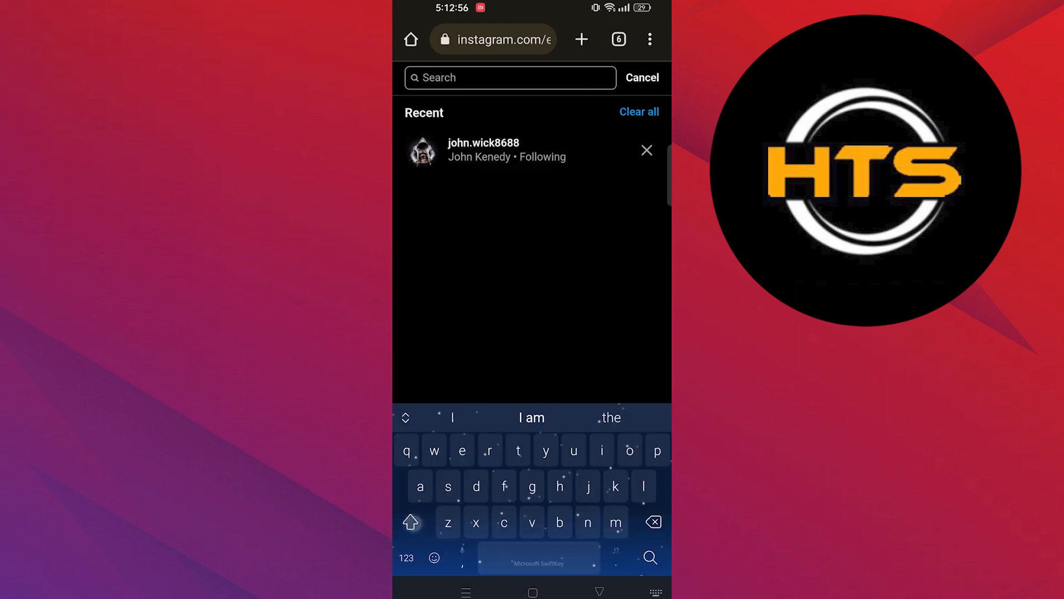
text(undergr0)
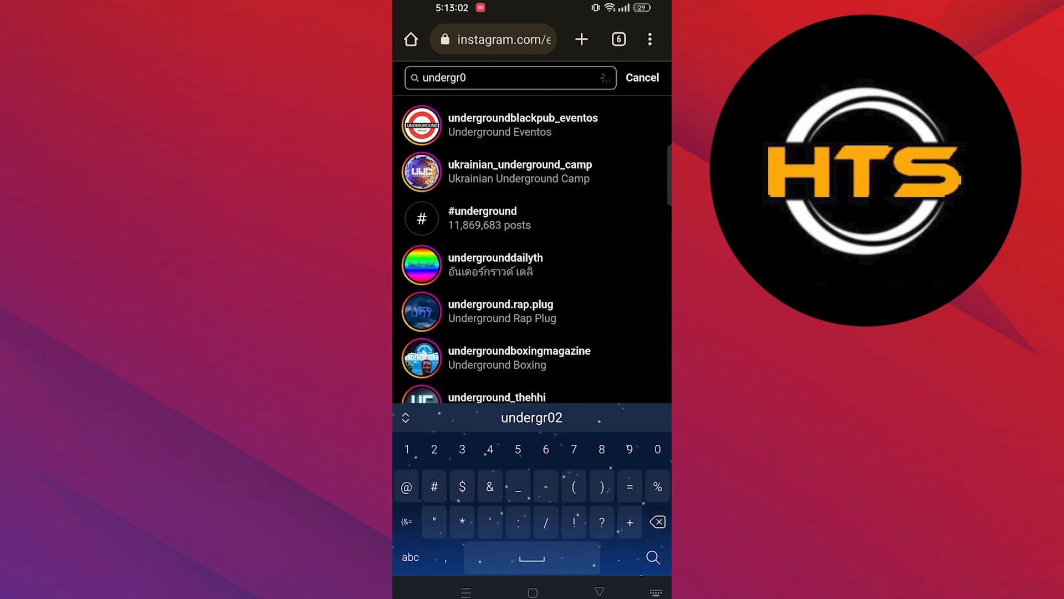
text(2)
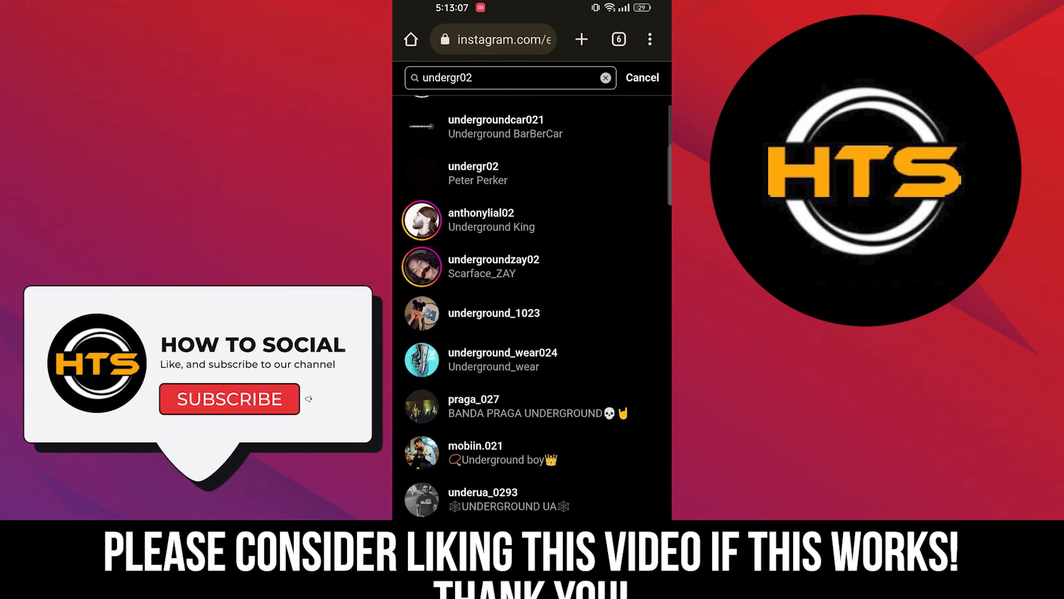
click(473, 173)
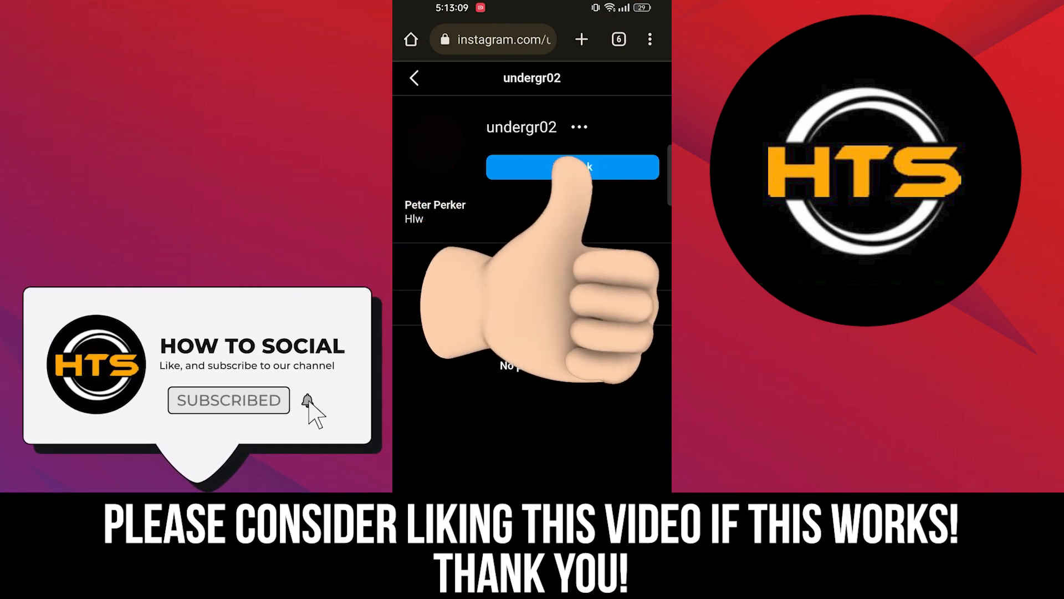